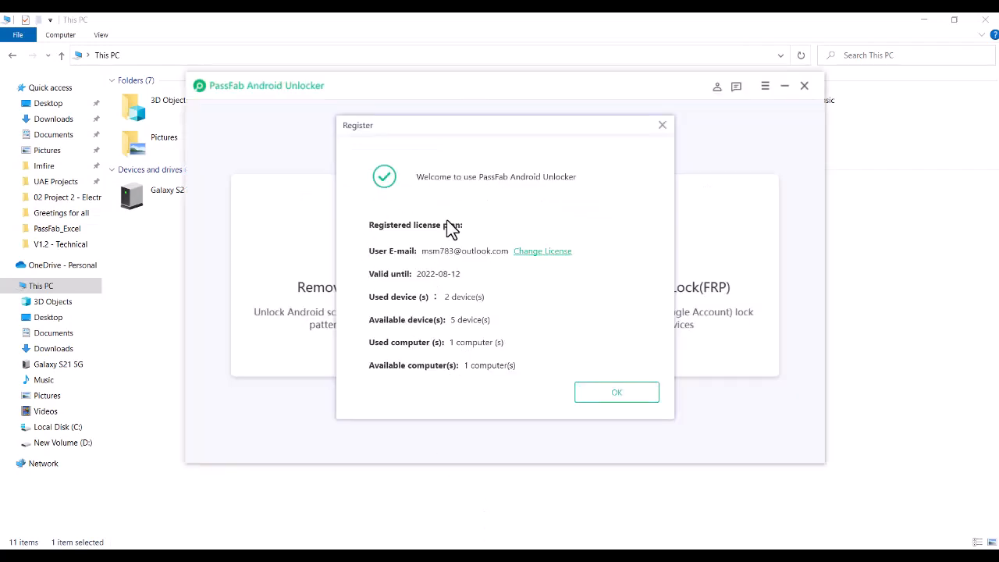
mouse_move(507, 257)
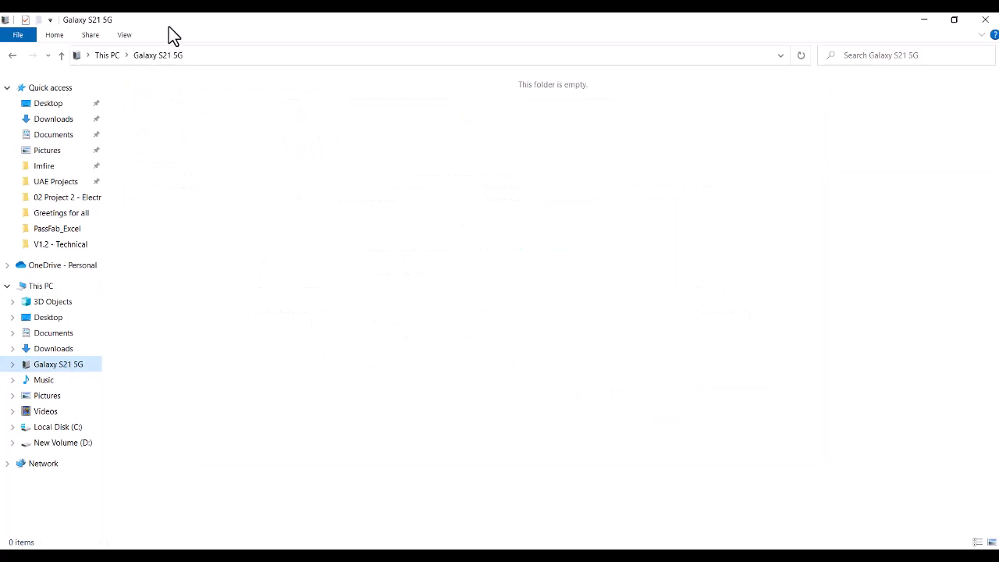
mouse_move(90, 39)
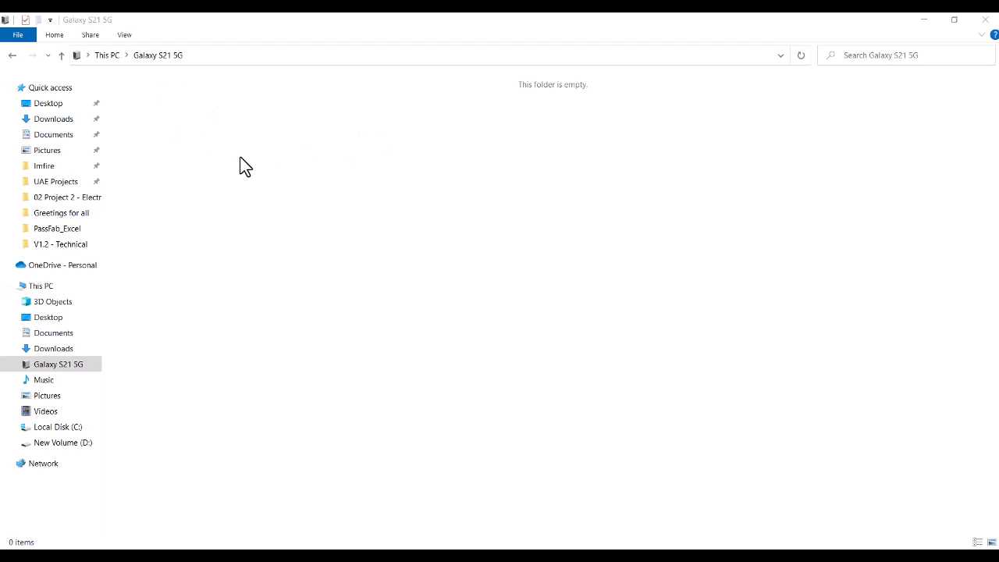
mouse_move(225, 194)
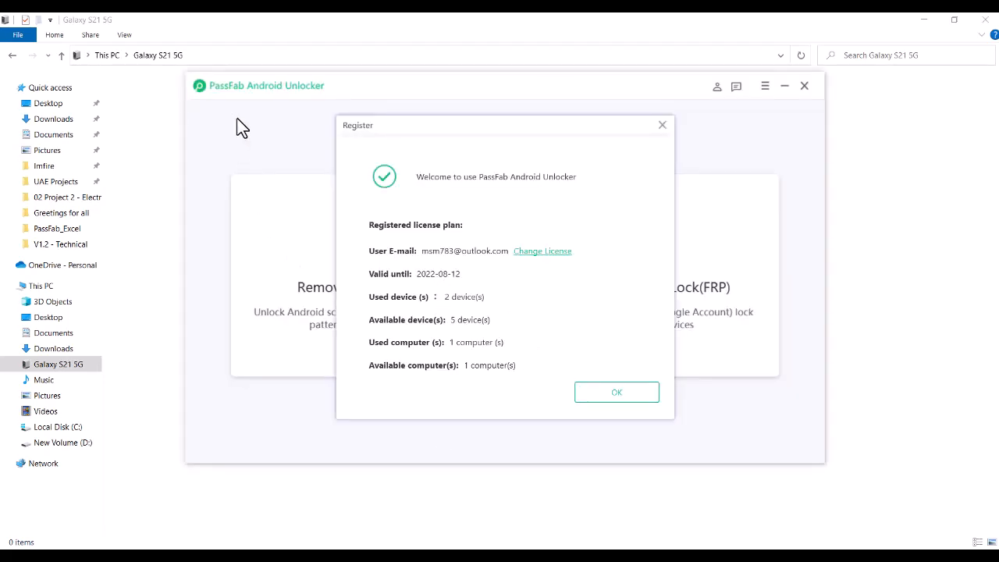
mouse_move(615, 390)
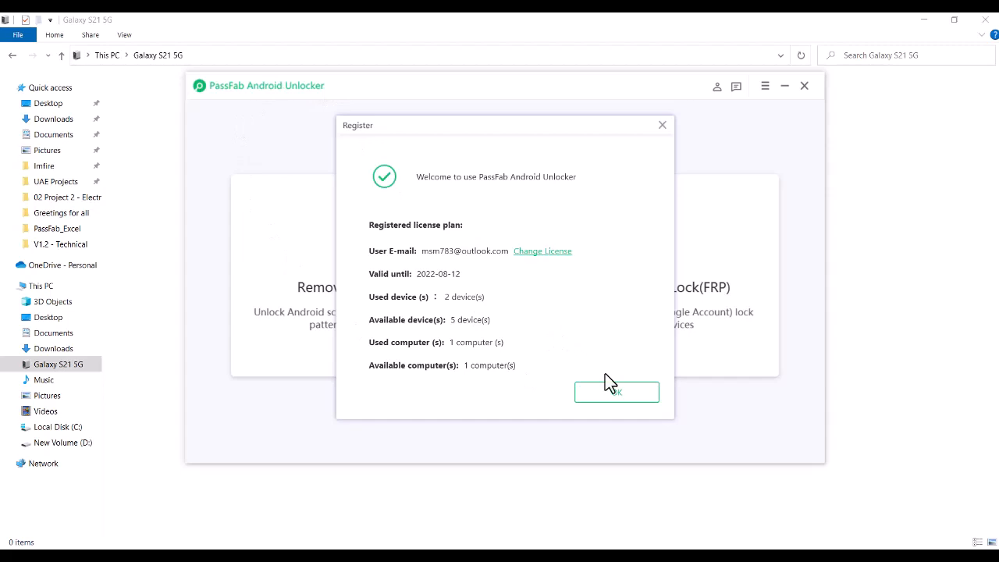
Dismiss the Register details and choose the Remove Google Lock (FRP) card.
click(615, 391)
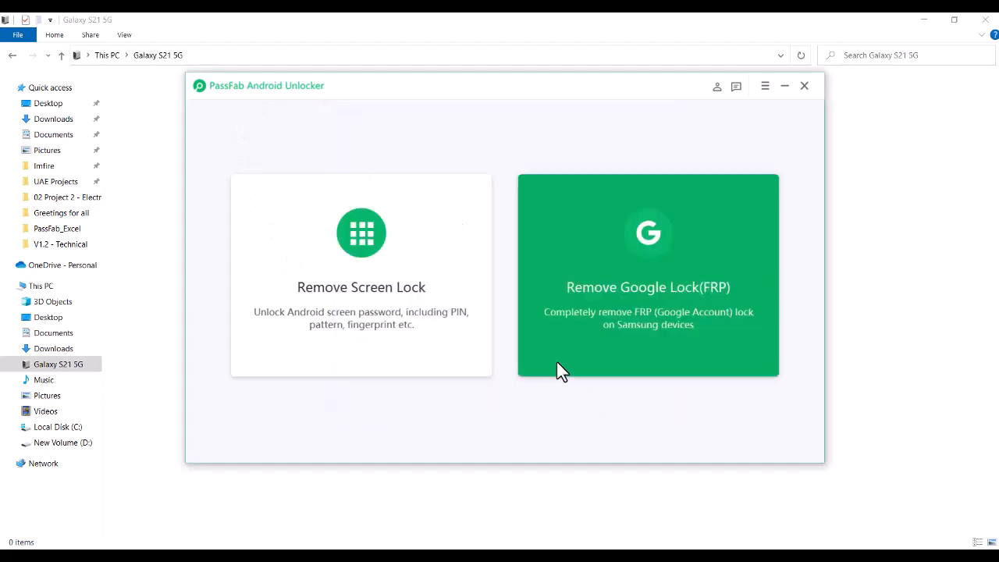
mouse_move(621, 336)
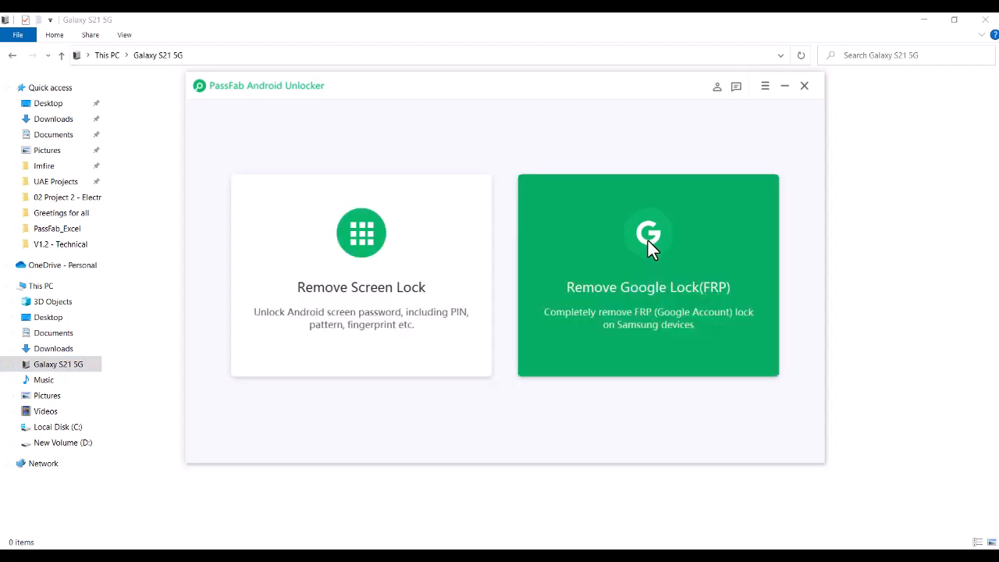
mouse_move(656, 250)
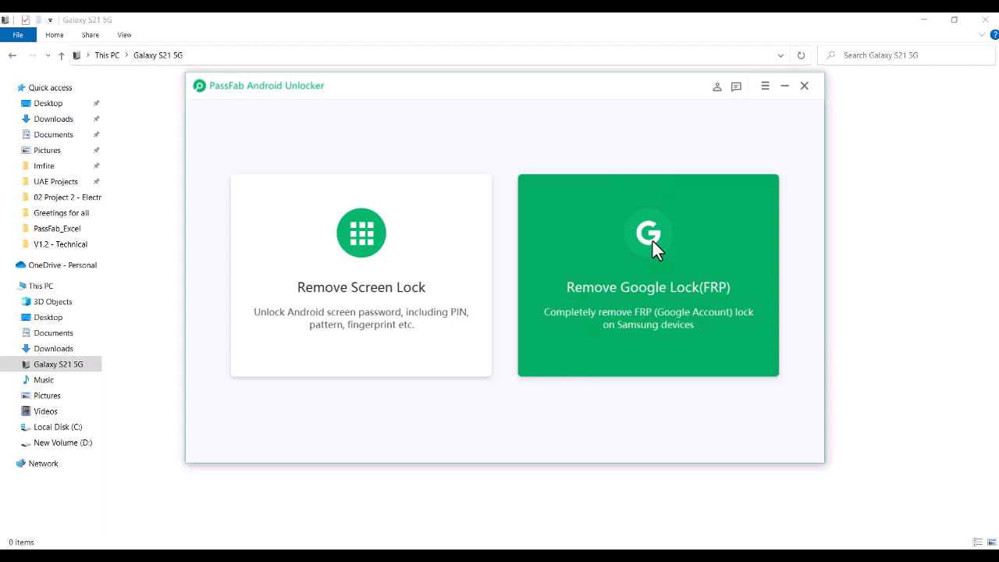
click(648, 234)
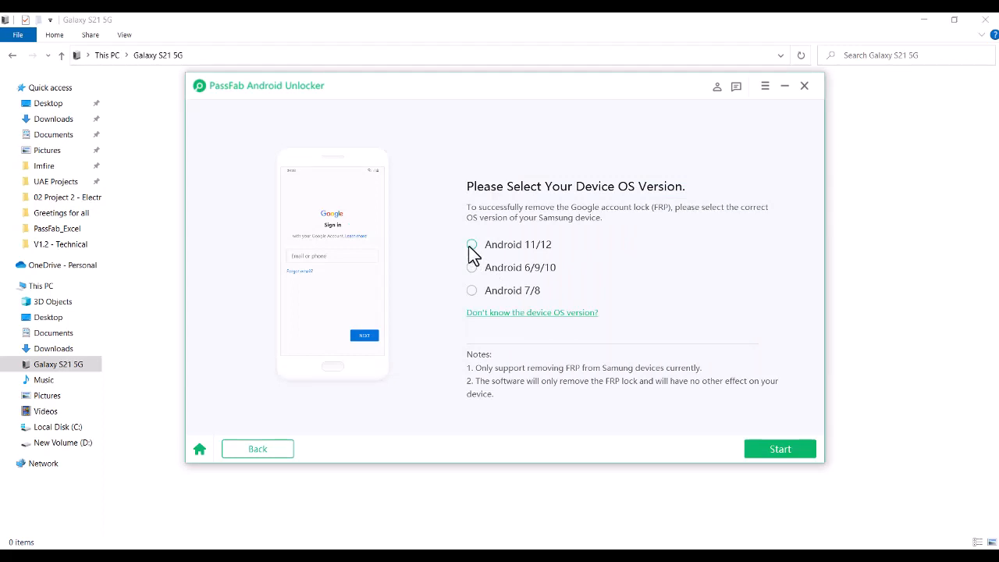
Choose Android 11/12 as the device OS and confirm starting the FRP removal.
click(471, 244)
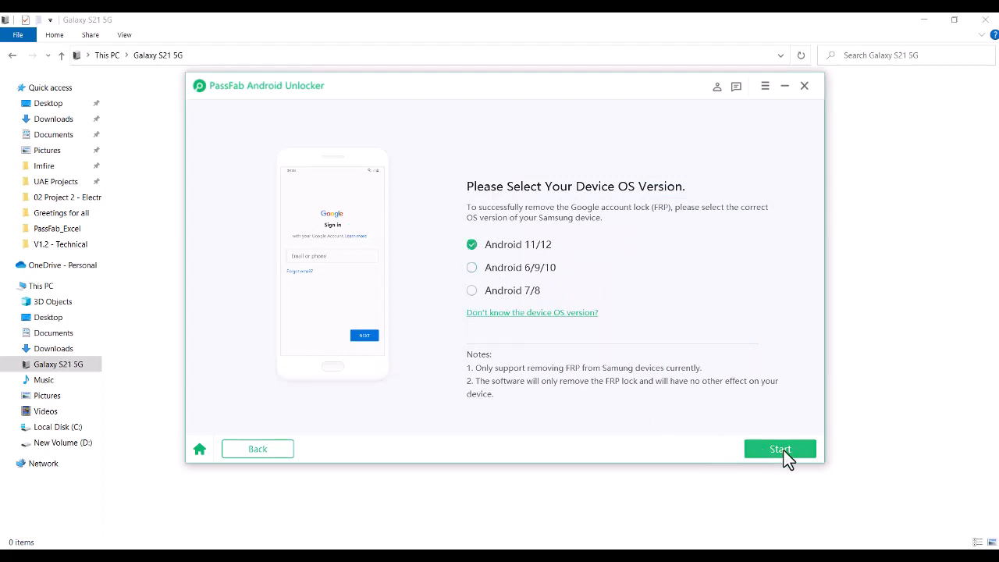
click(779, 448)
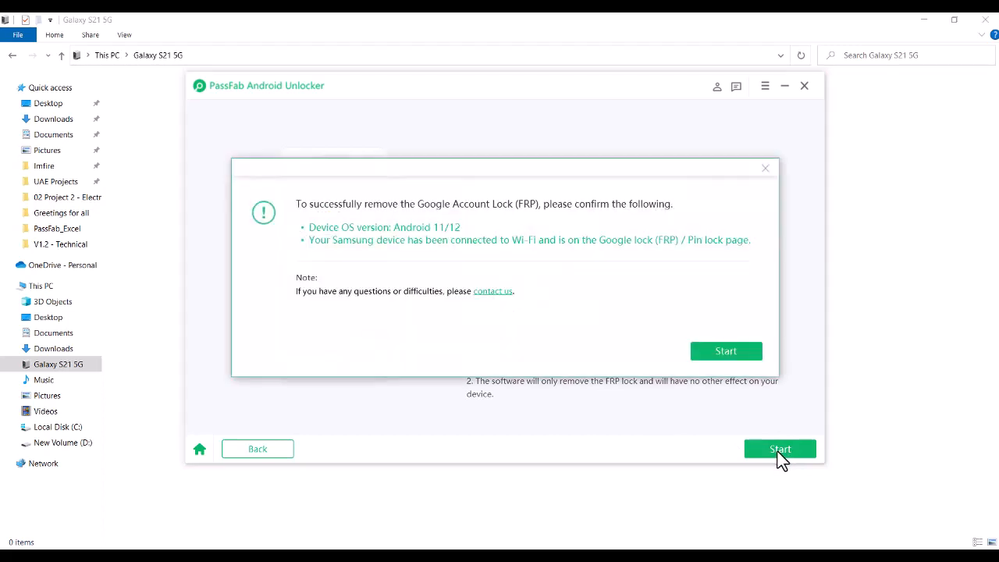
mouse_move(721, 400)
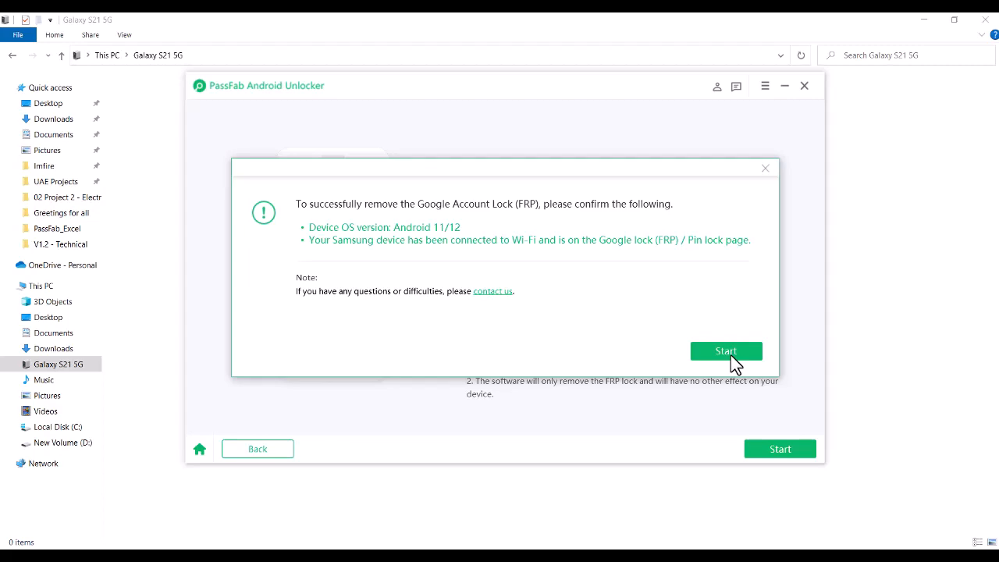
click(724, 349)
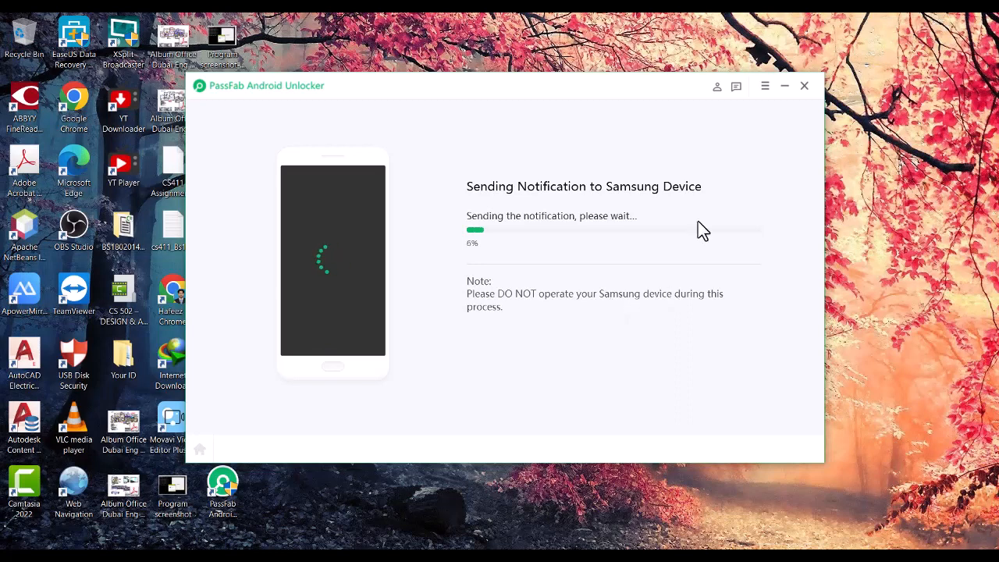
mouse_move(496, 288)
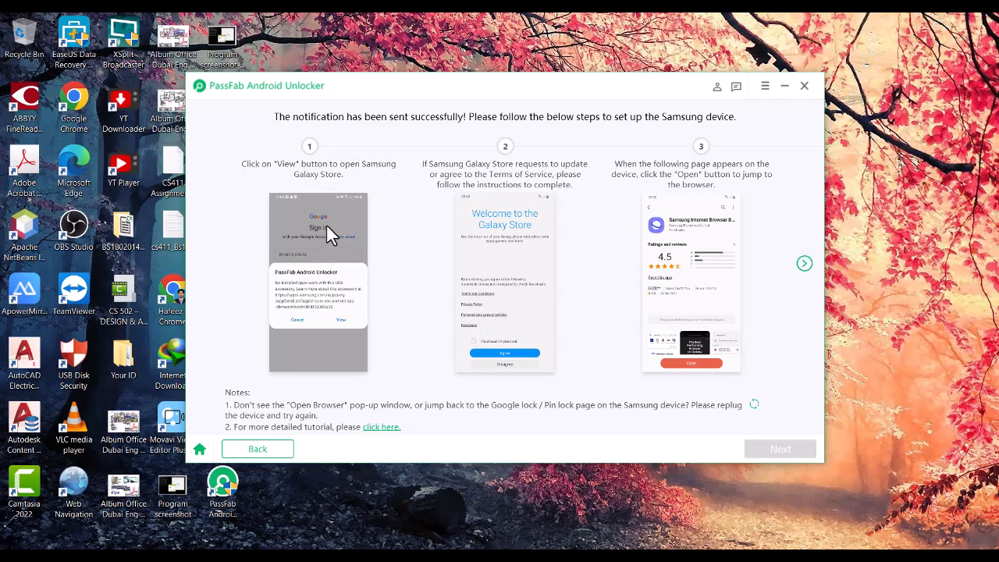
mouse_move(498, 287)
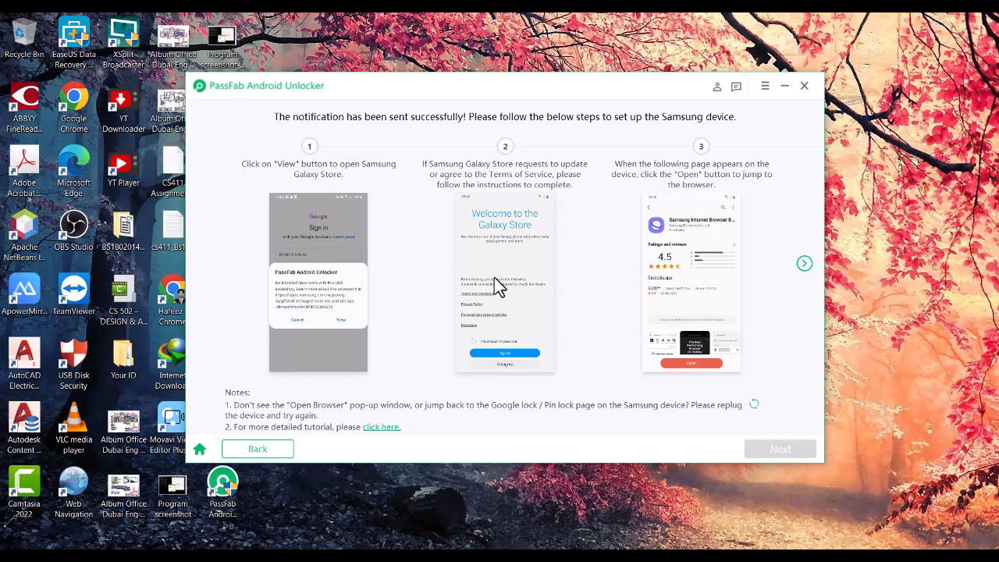
mouse_move(456, 247)
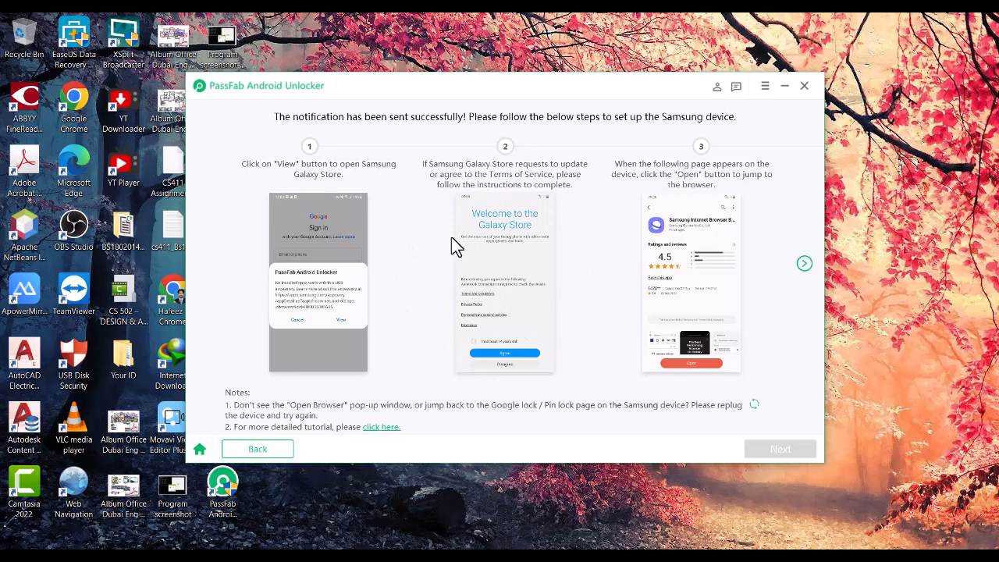
mouse_move(34, 172)
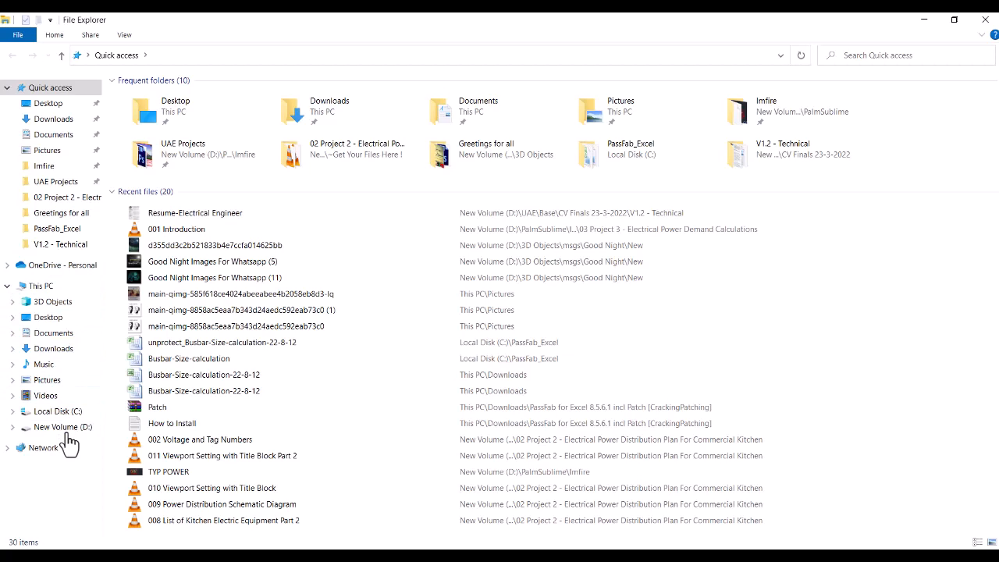
mouse_move(61, 468)
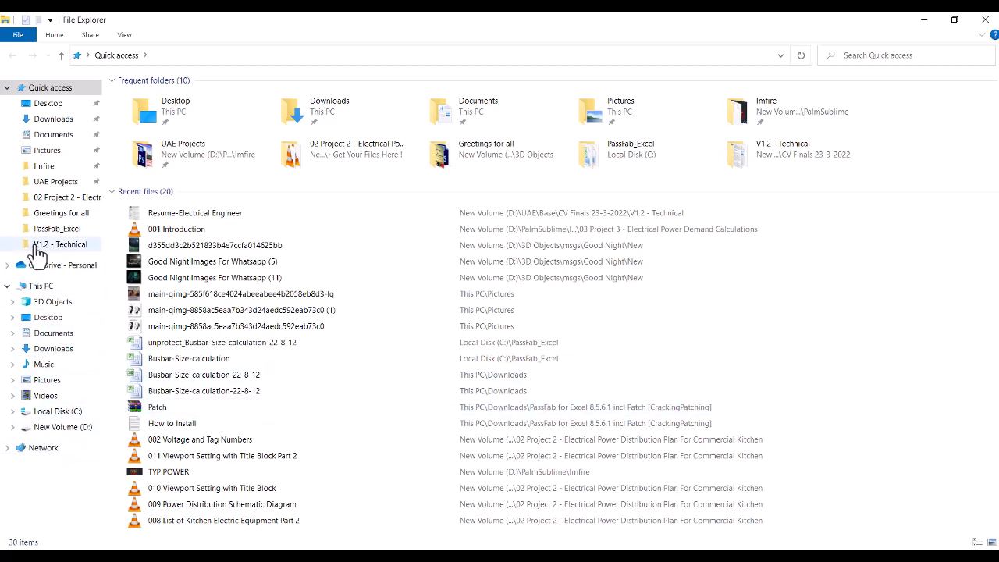
View Quick access with its frequent folders and recent files in File Explorer.
click(41, 285)
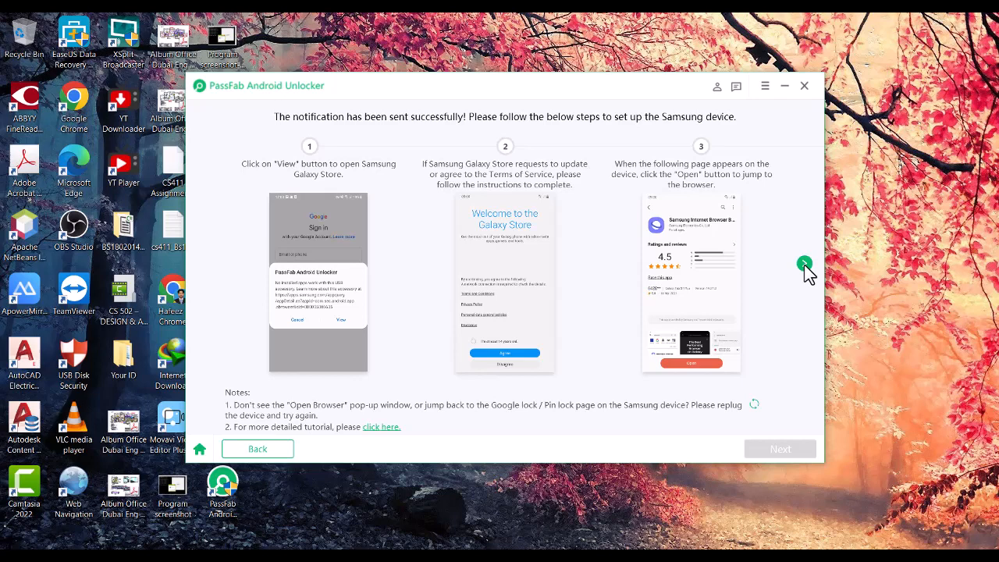
mouse_move(632, 191)
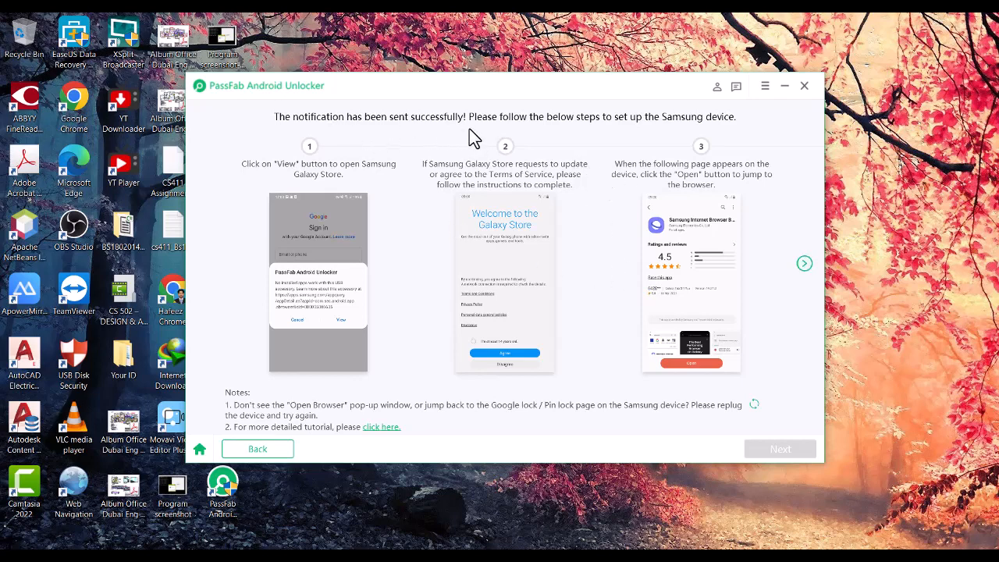
mouse_move(481, 137)
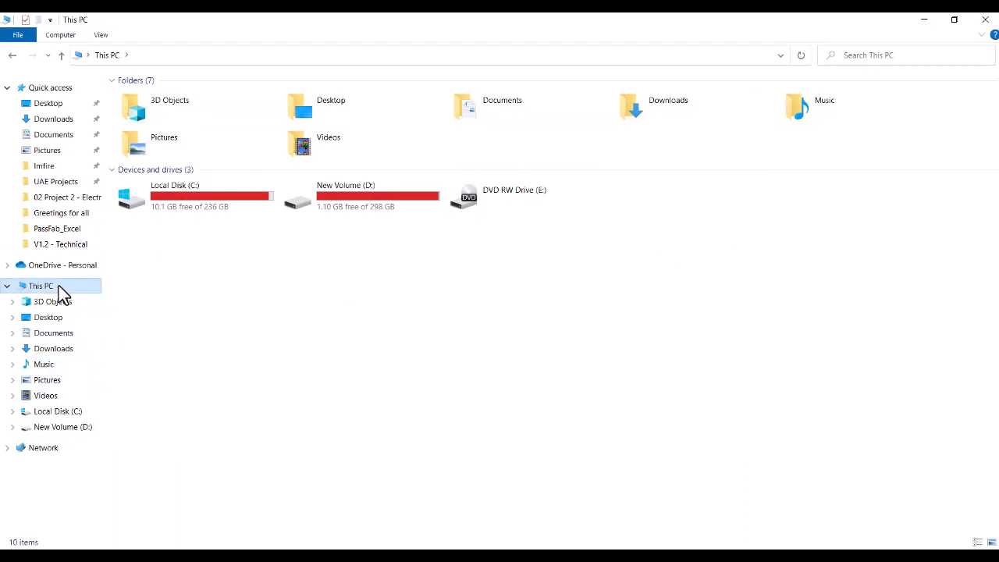
mouse_move(737, 206)
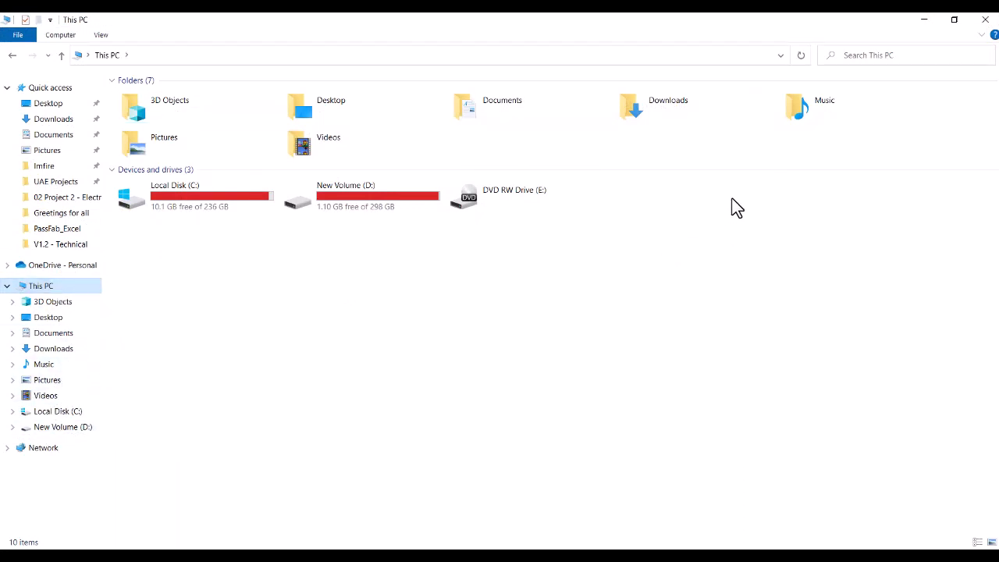
mouse_move(983, 149)
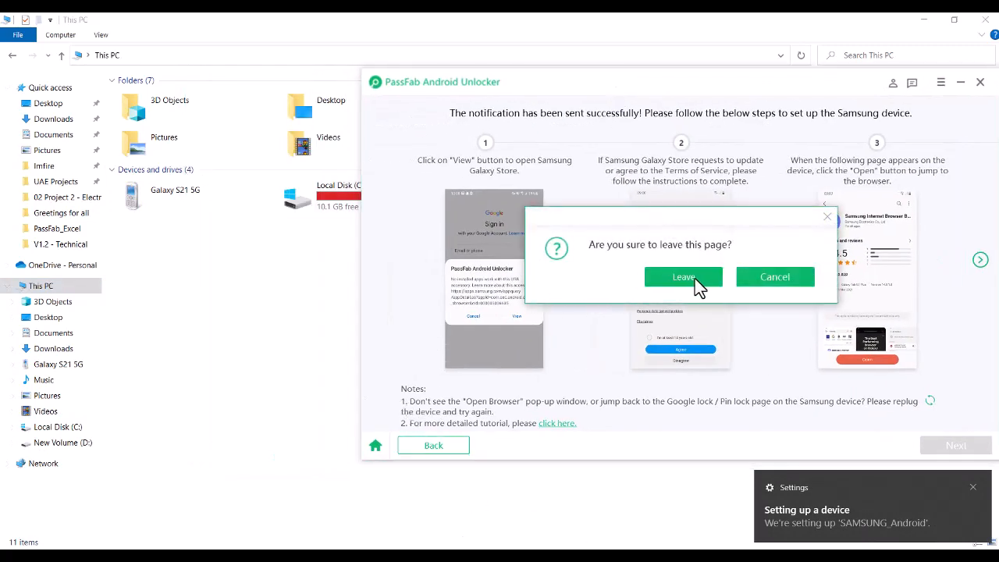
Leave the setup guide, restart removal with Android 11/12, then close the unlocker.
click(684, 277)
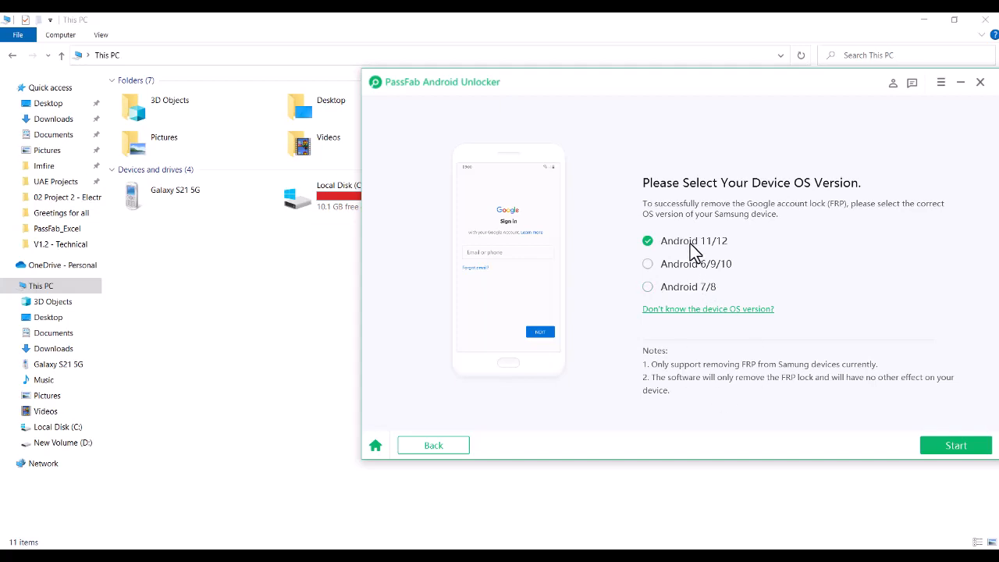
mouse_move(915, 436)
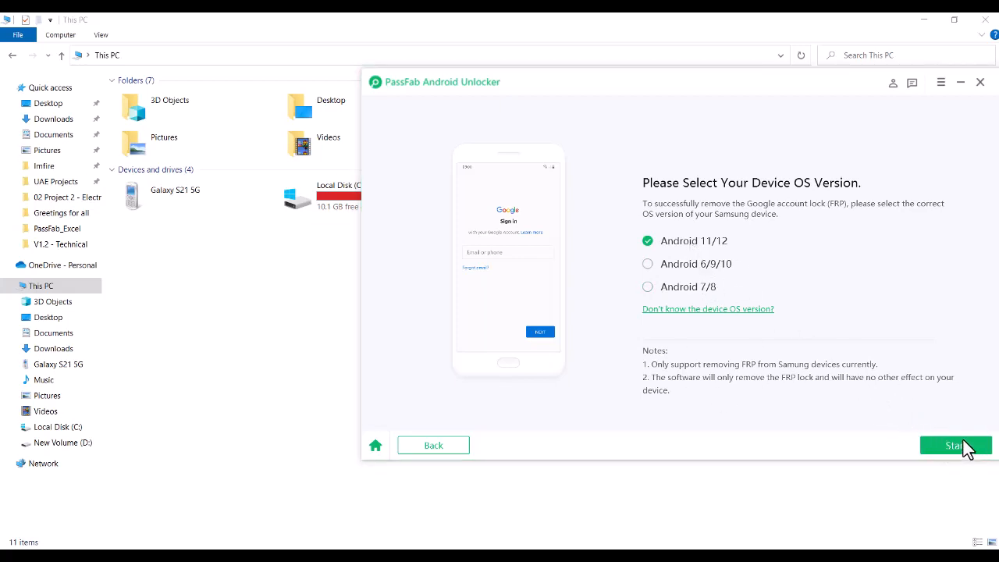
mouse_move(921, 431)
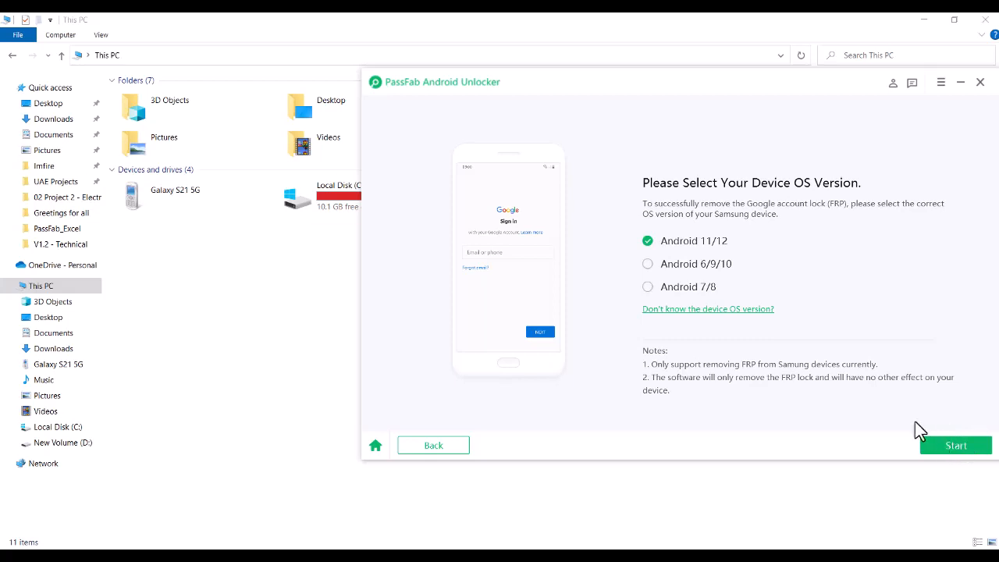
mouse_move(741, 251)
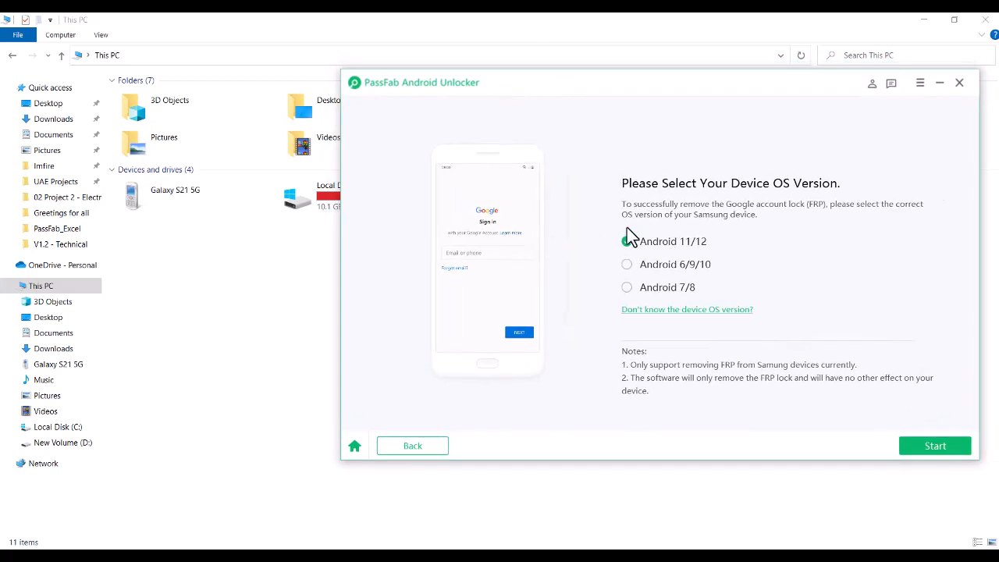
click(627, 240)
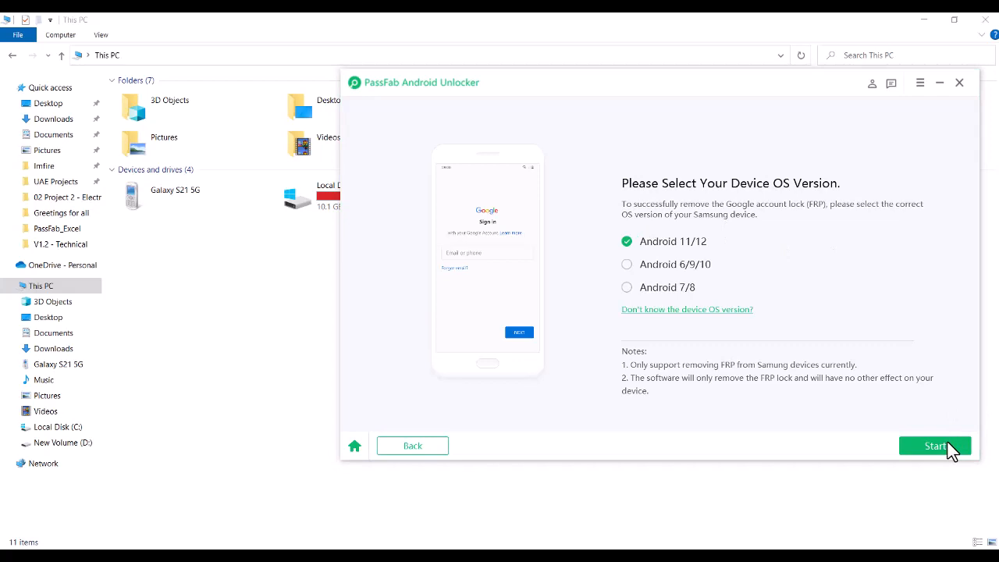
mouse_move(490, 191)
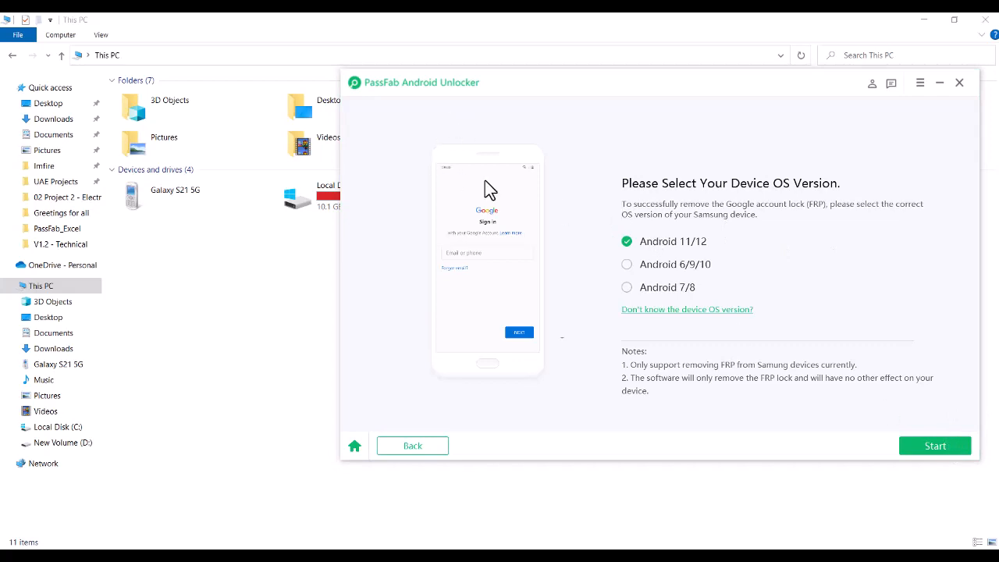
mouse_move(793, 108)
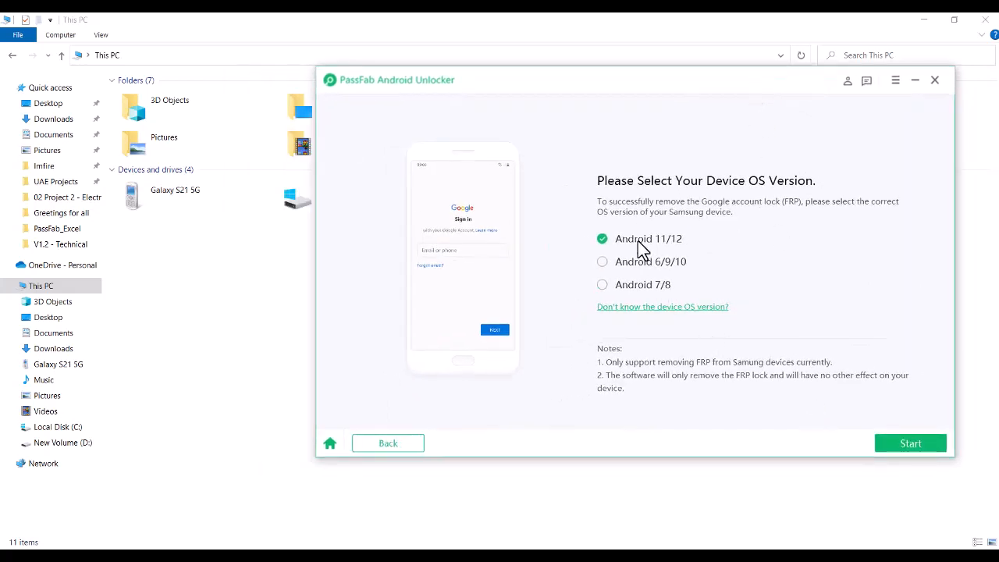
mouse_move(910, 444)
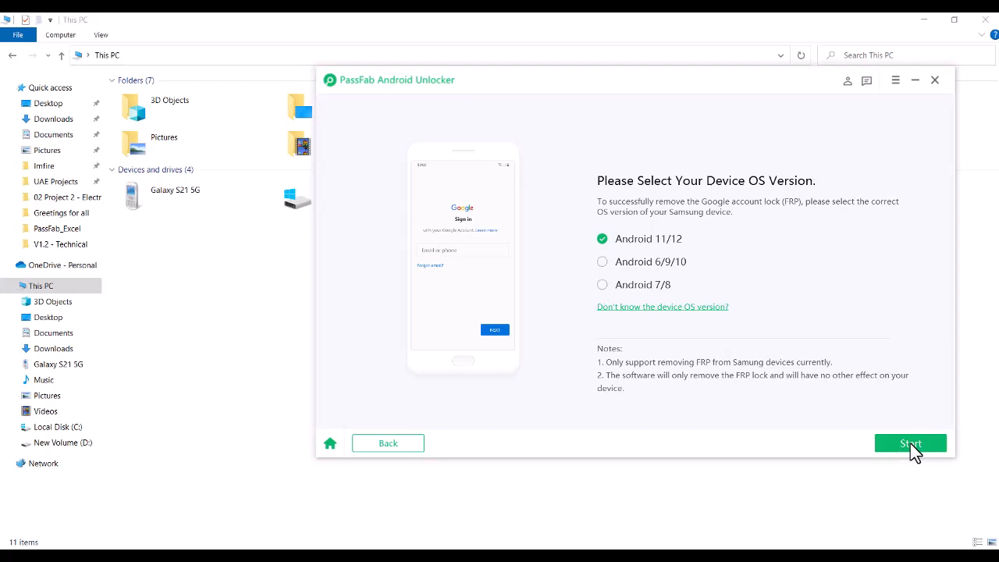
mouse_move(596, 374)
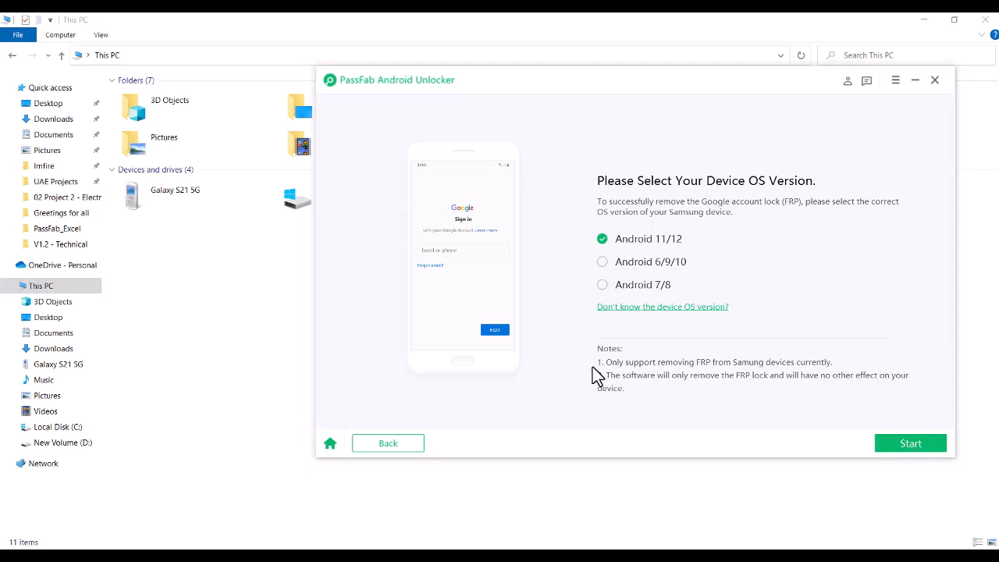
mouse_move(912, 449)
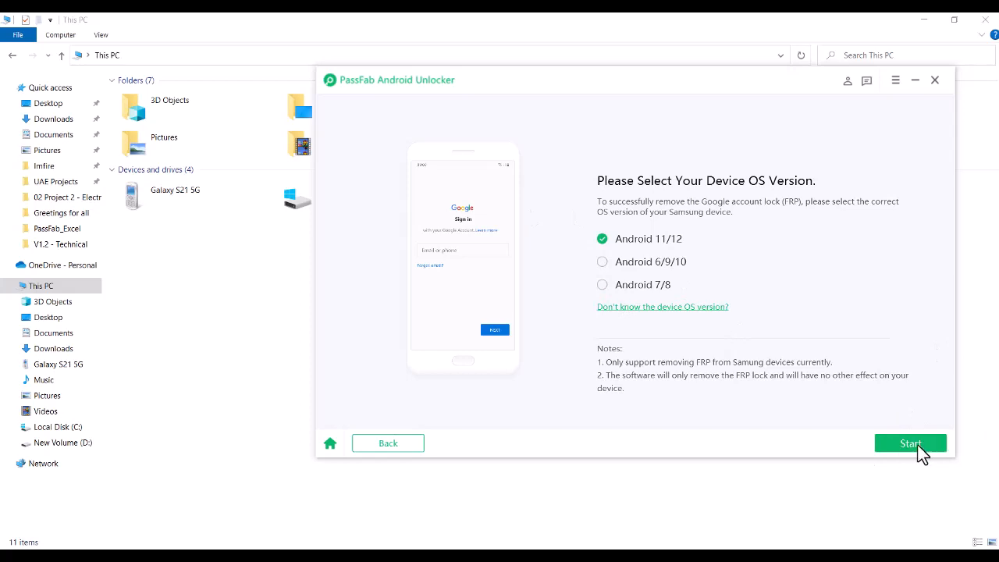
mouse_move(914, 458)
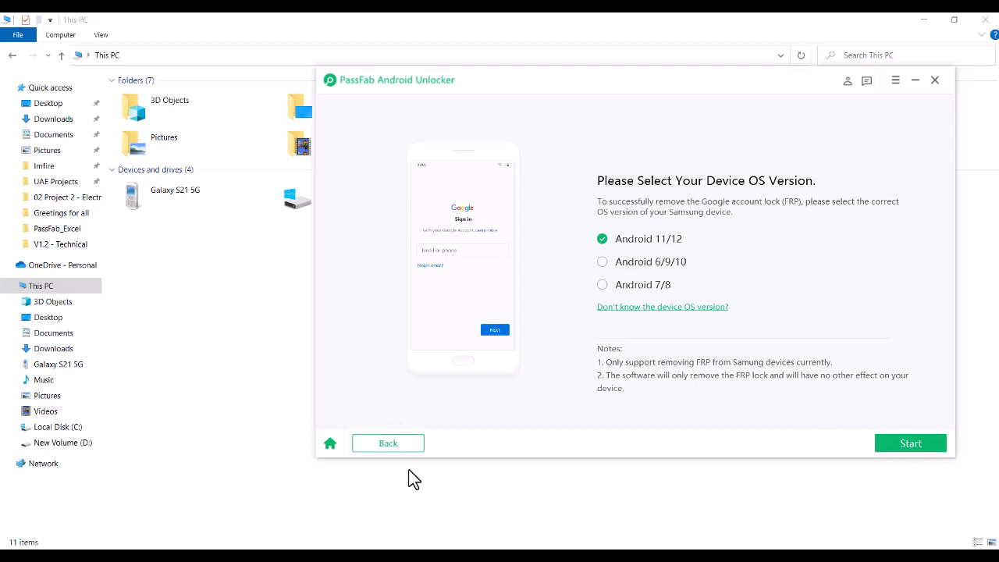
mouse_move(780, 366)
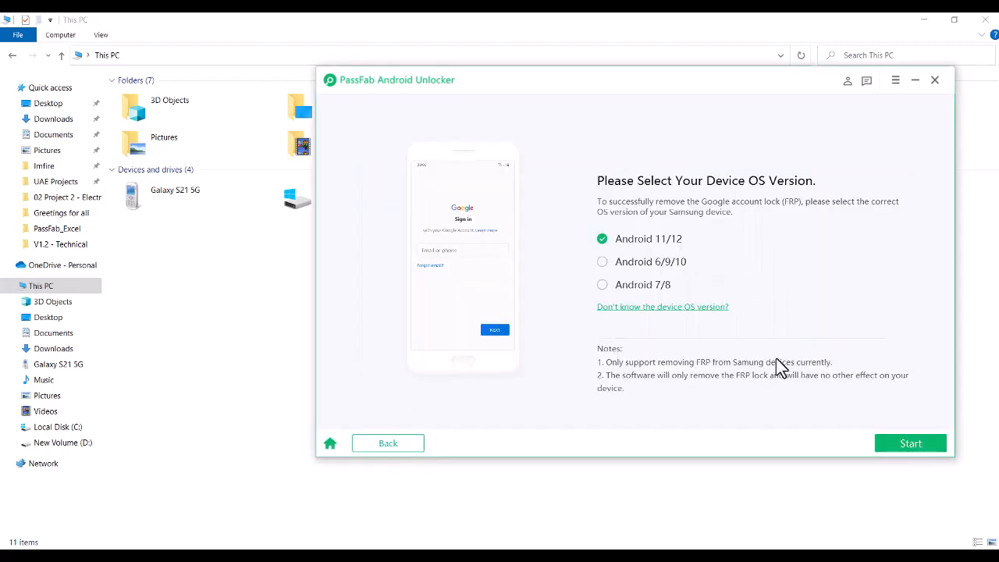
mouse_move(809, 103)
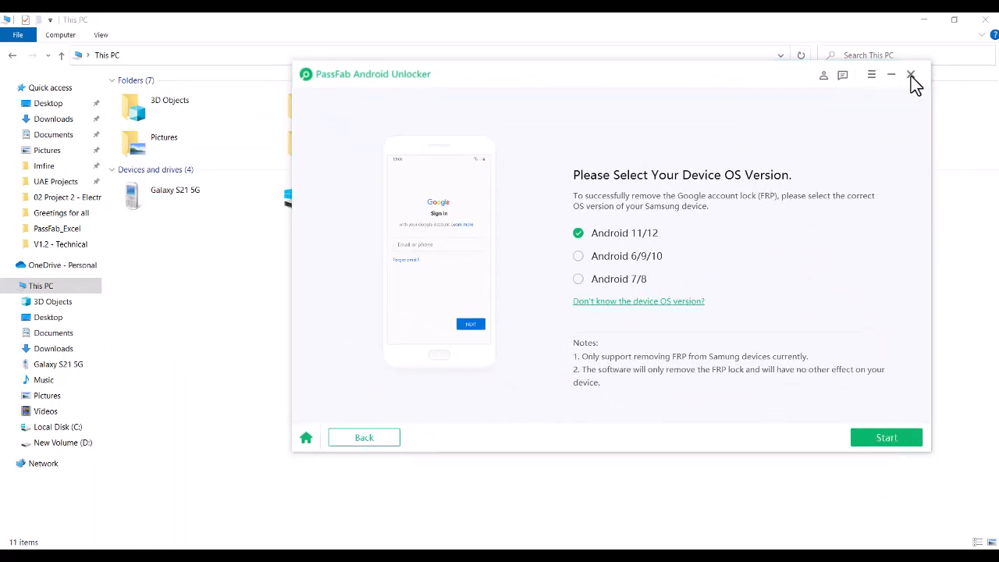
click(910, 75)
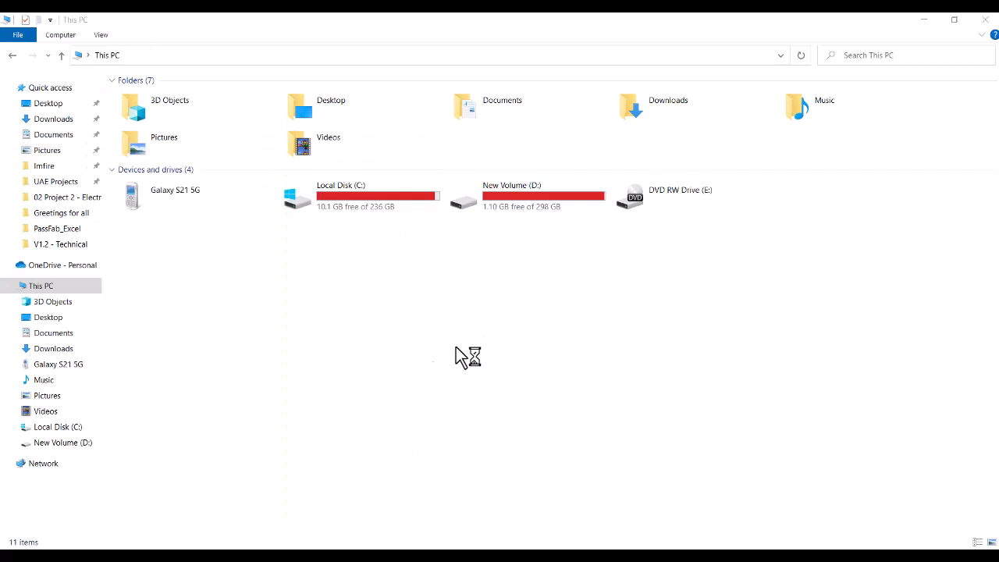
mouse_move(574, 300)
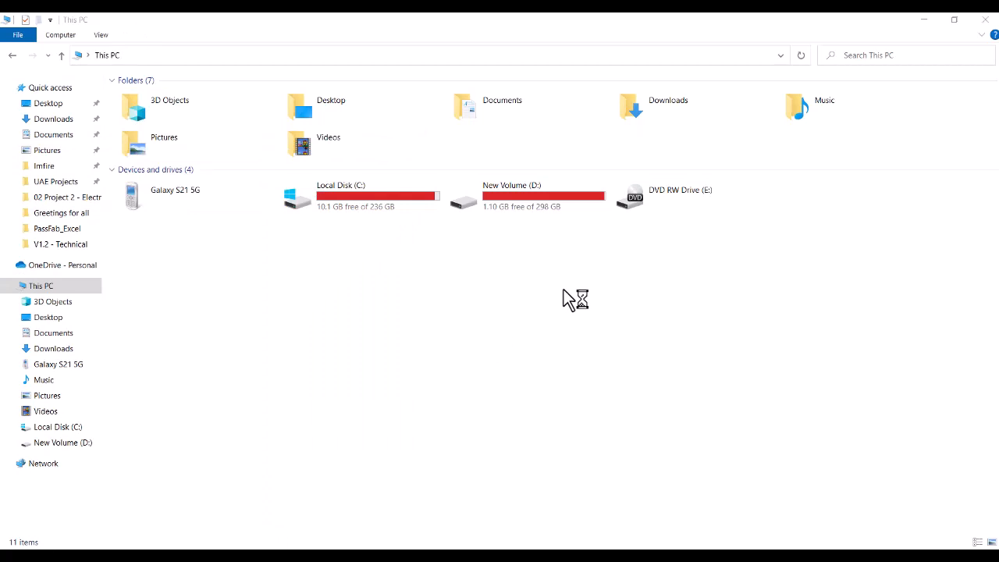
mouse_move(518, 306)
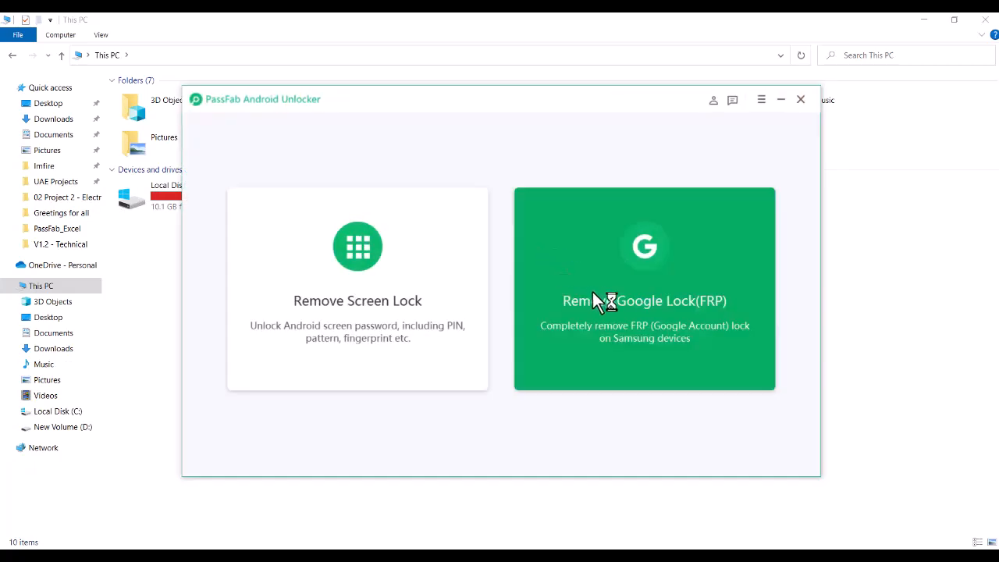
Choose Remove Google Lock (FRP) again to reach the Android version page.
click(643, 288)
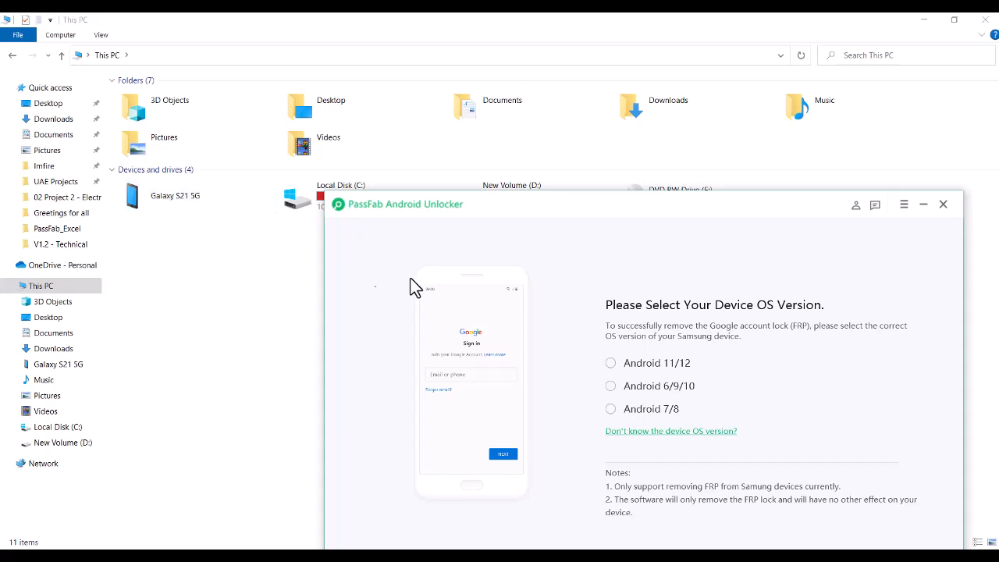
mouse_move(647, 218)
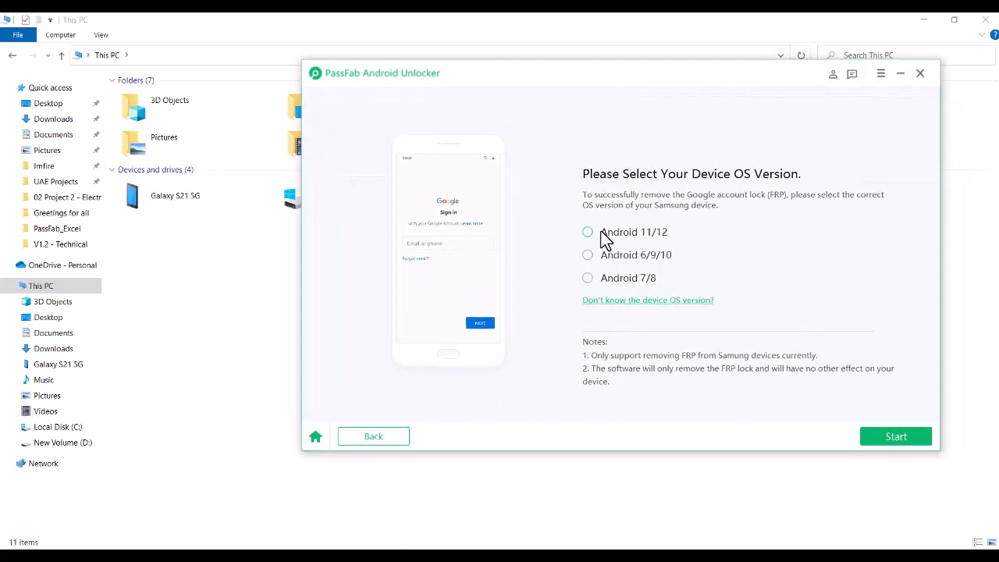
Pick Android 11/12 as the device OS, bringing up the requirements confirmation.
click(896, 435)
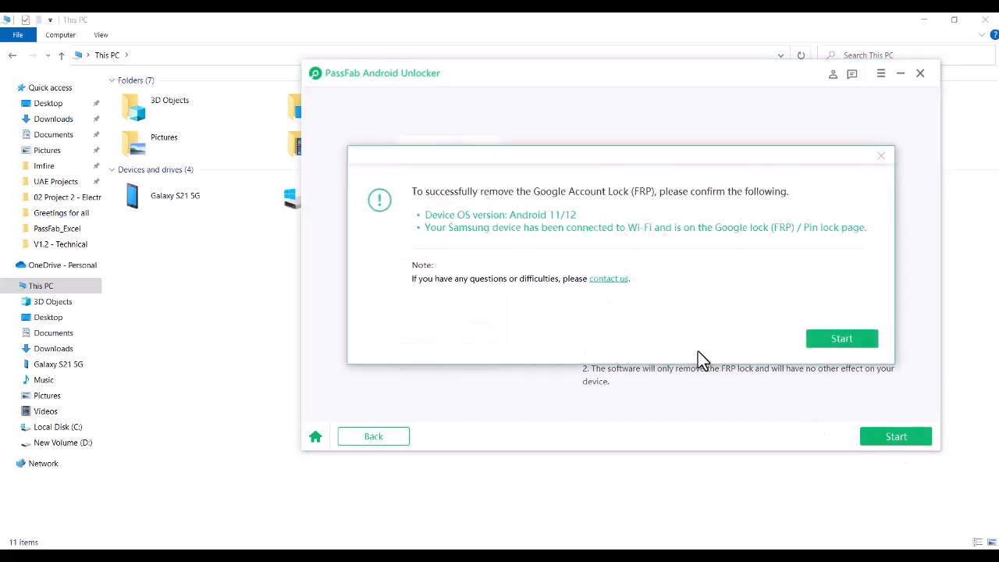
mouse_move(565, 233)
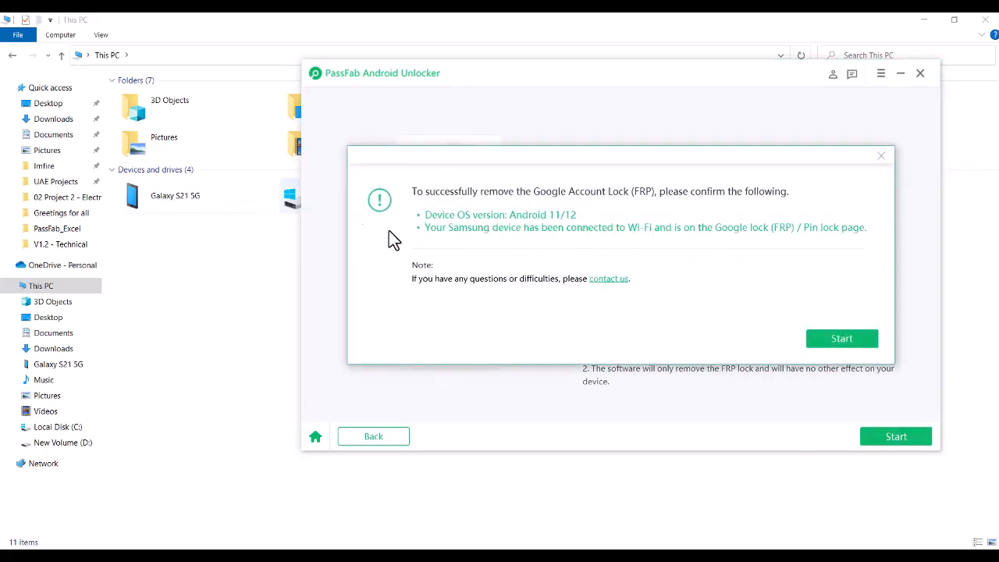
mouse_move(740, 240)
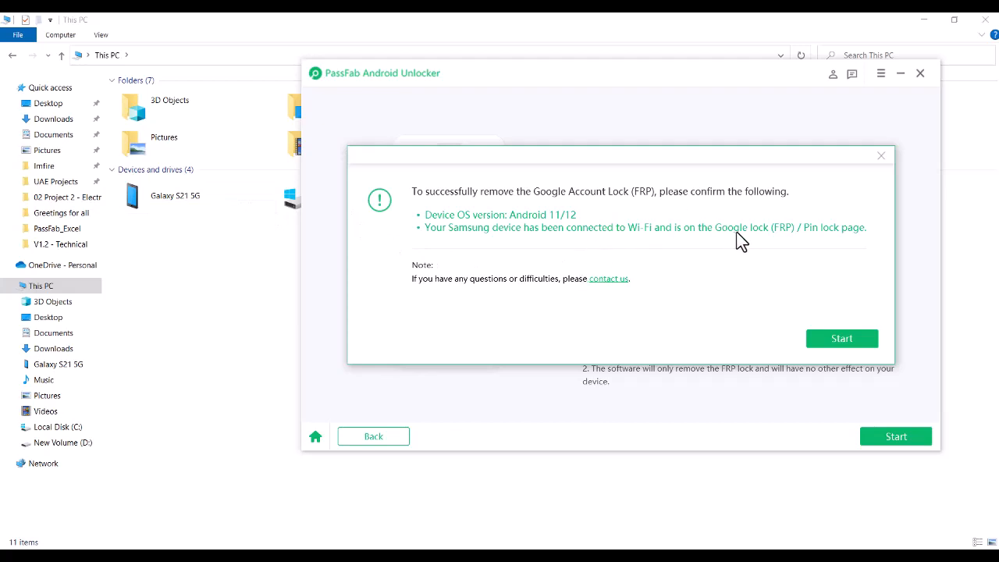
mouse_move(699, 243)
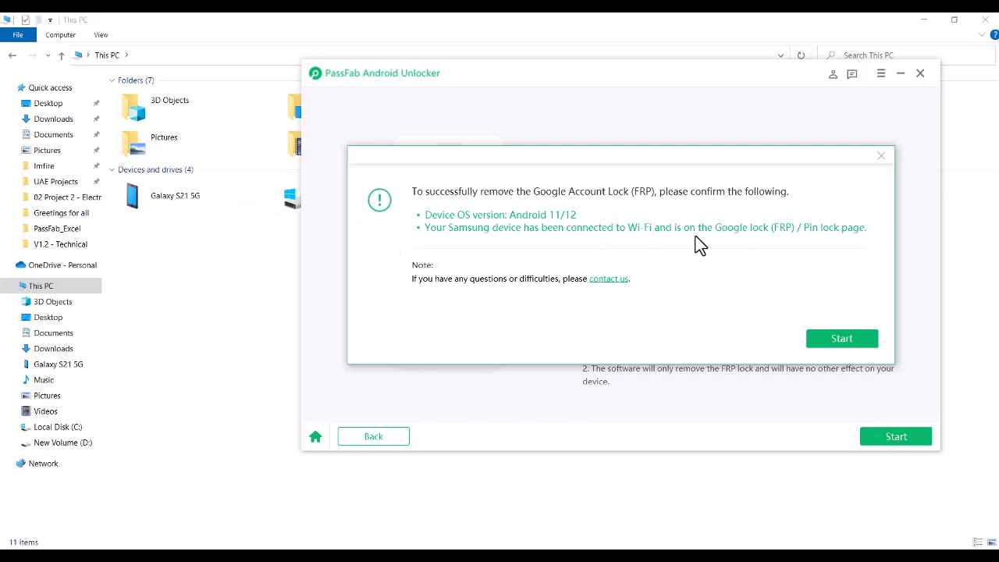
mouse_move(705, 242)
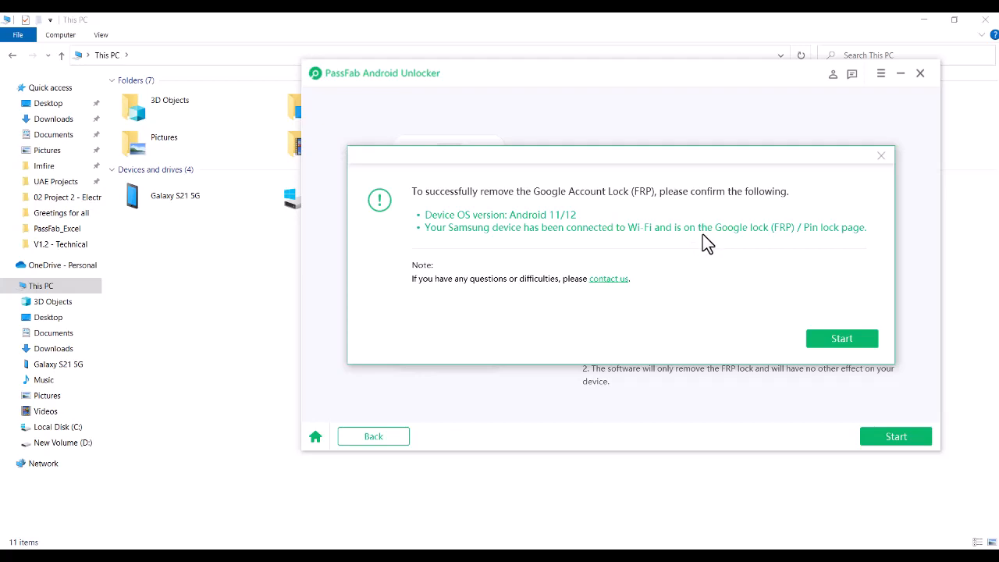
Confirm the requirements so the notification is sent to the Samsung device.
click(841, 337)
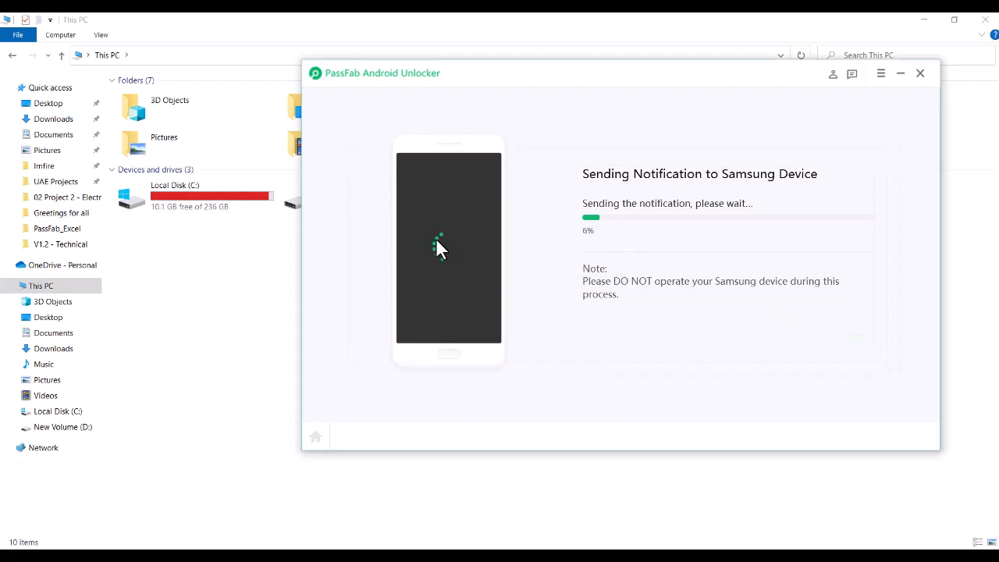
mouse_move(639, 96)
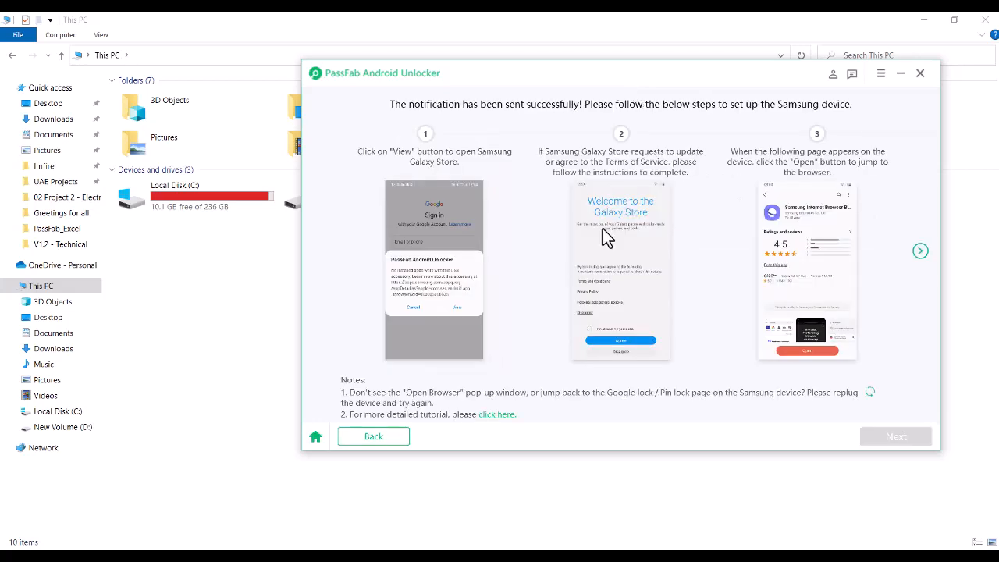
mouse_move(590, 61)
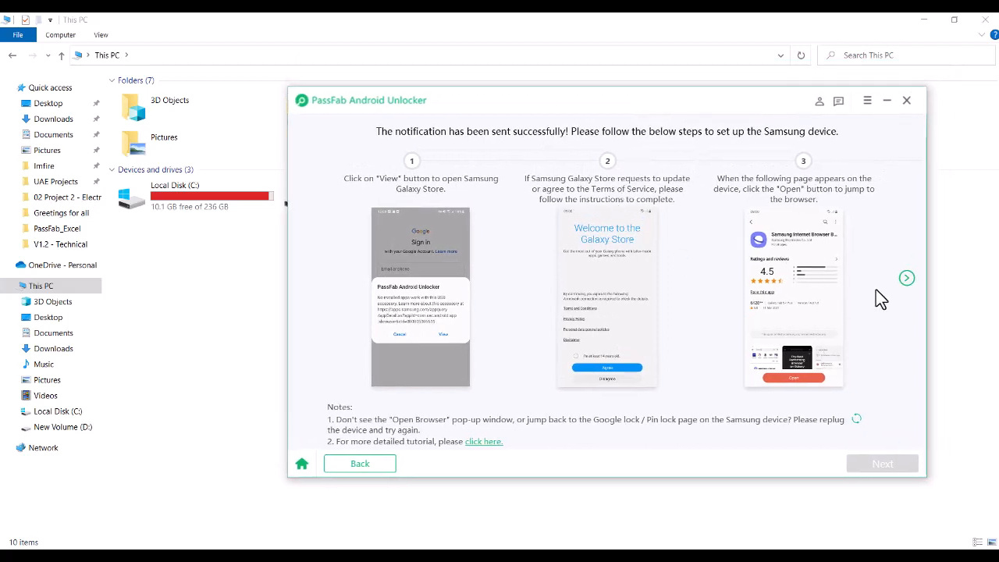
click(905, 278)
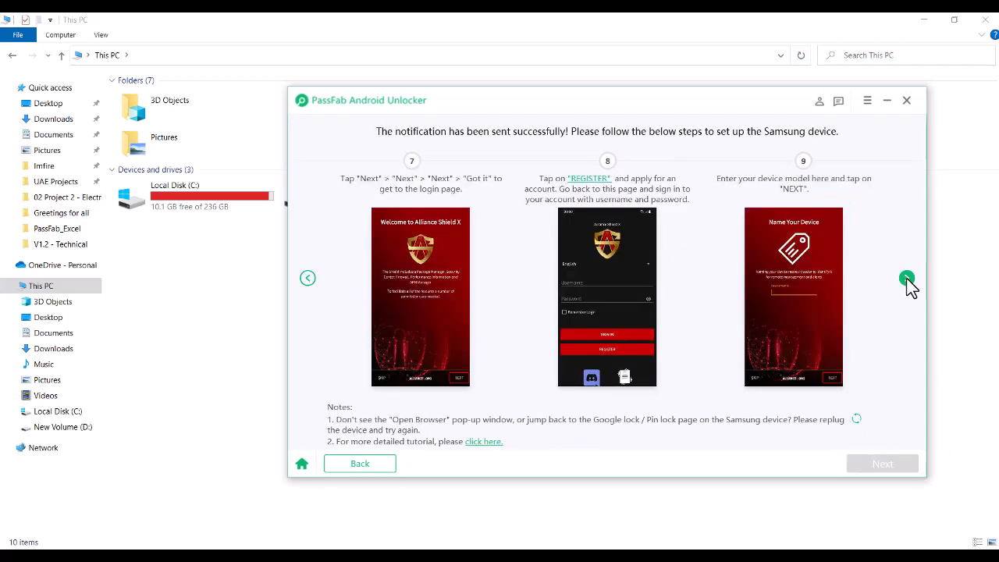
click(308, 278)
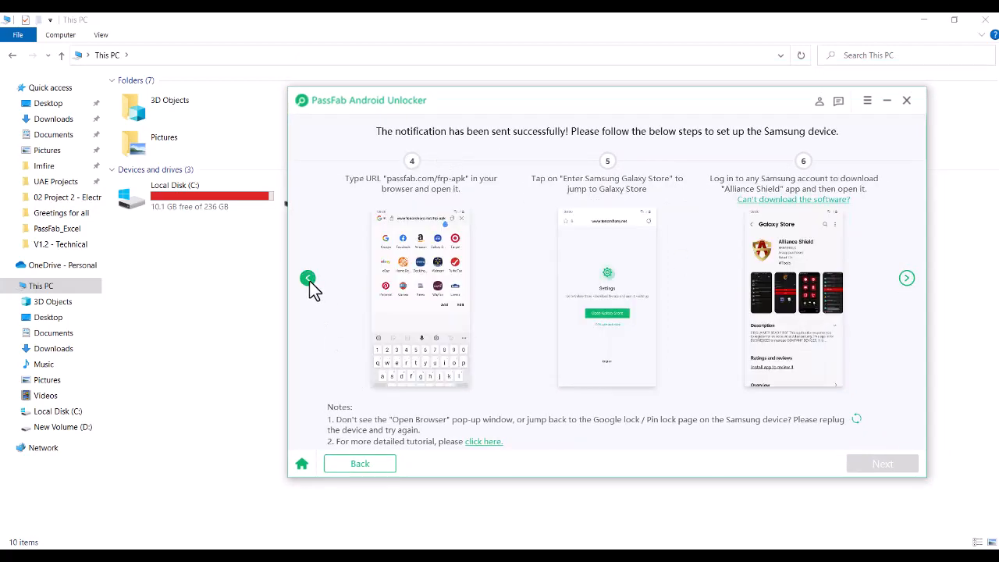
click(307, 278)
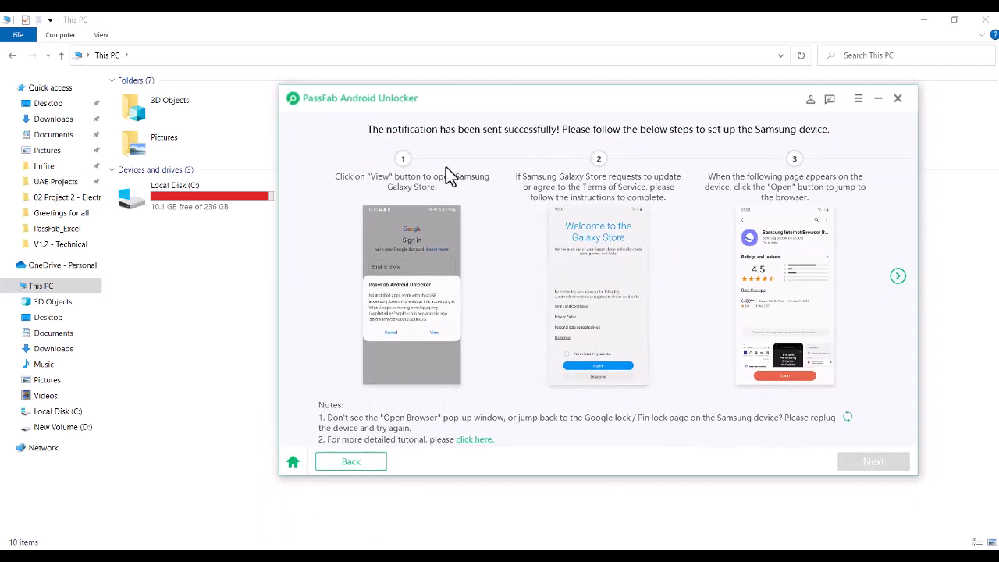
mouse_move(612, 298)
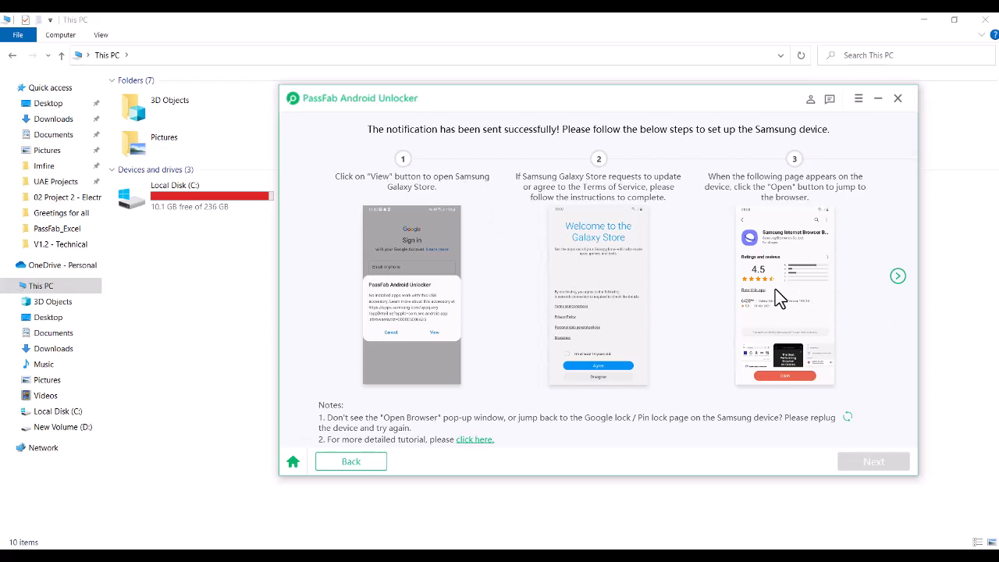
mouse_move(568, 322)
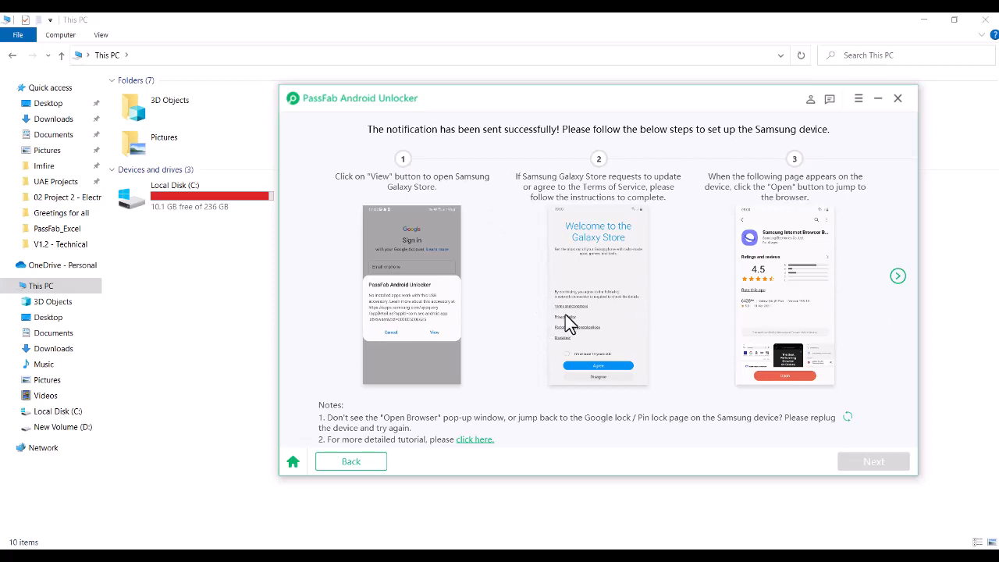